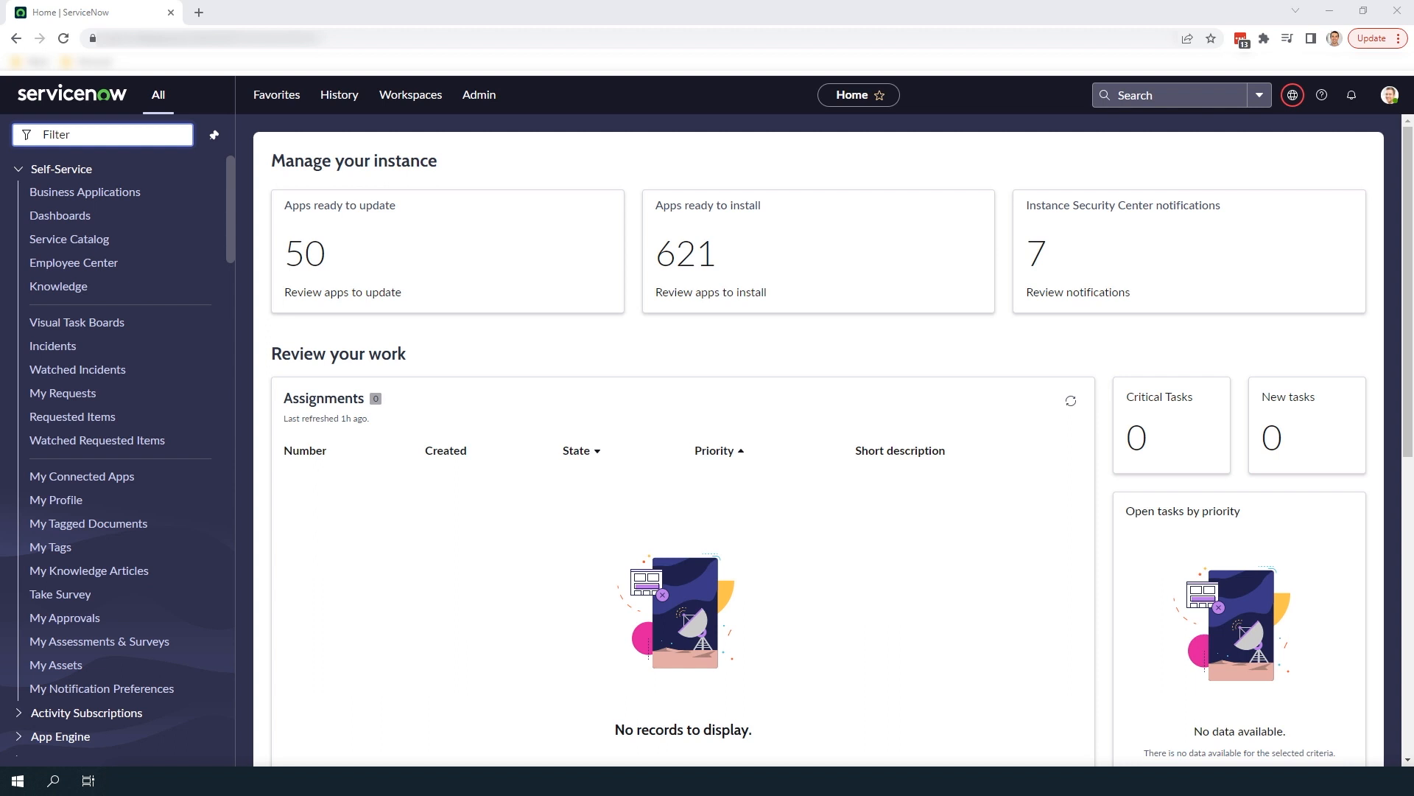
pyautogui.moveTo(5, 406)
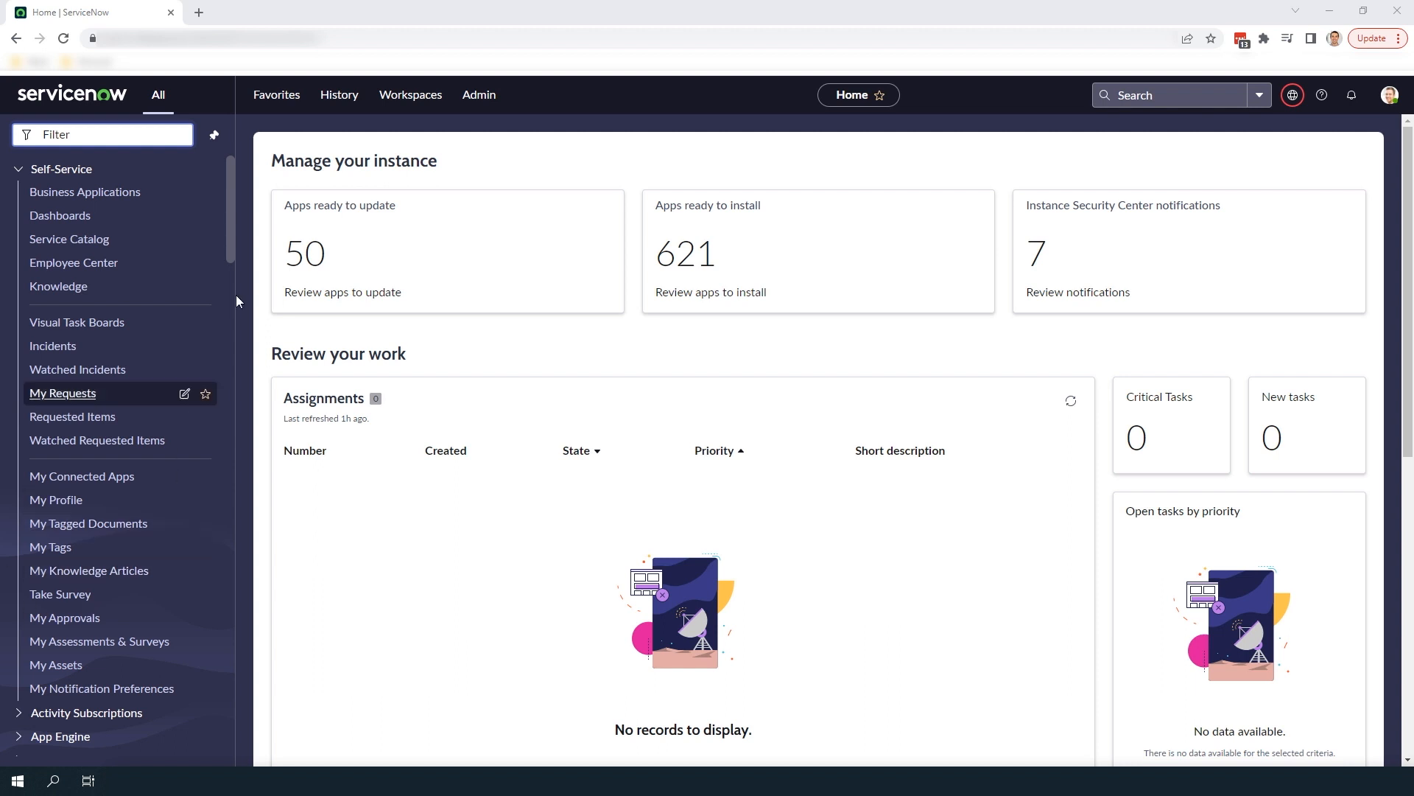
# Step: Filter the menu for 'Catalog Administration' and open its Properties page
pyautogui.write('Catalog')
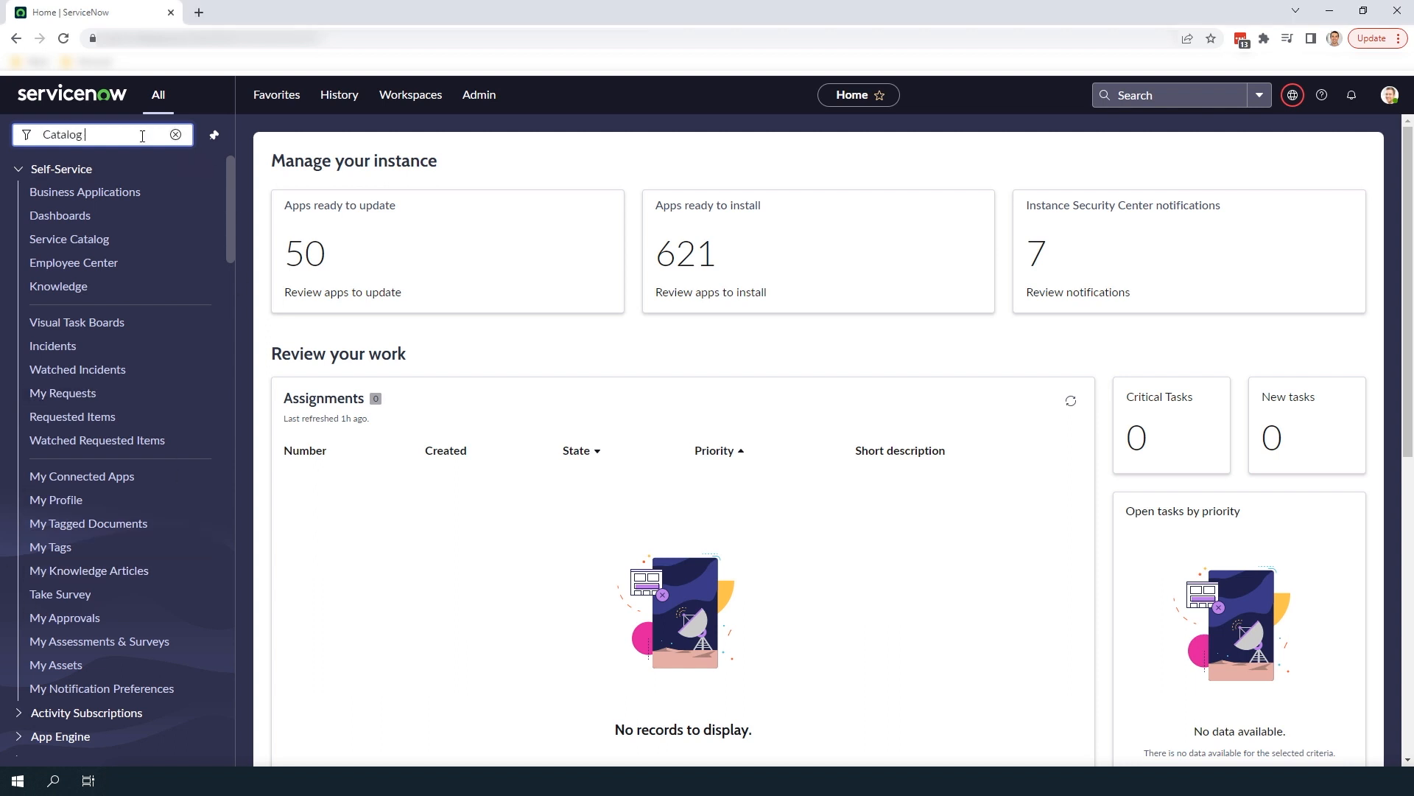
pyautogui.write('Administration')
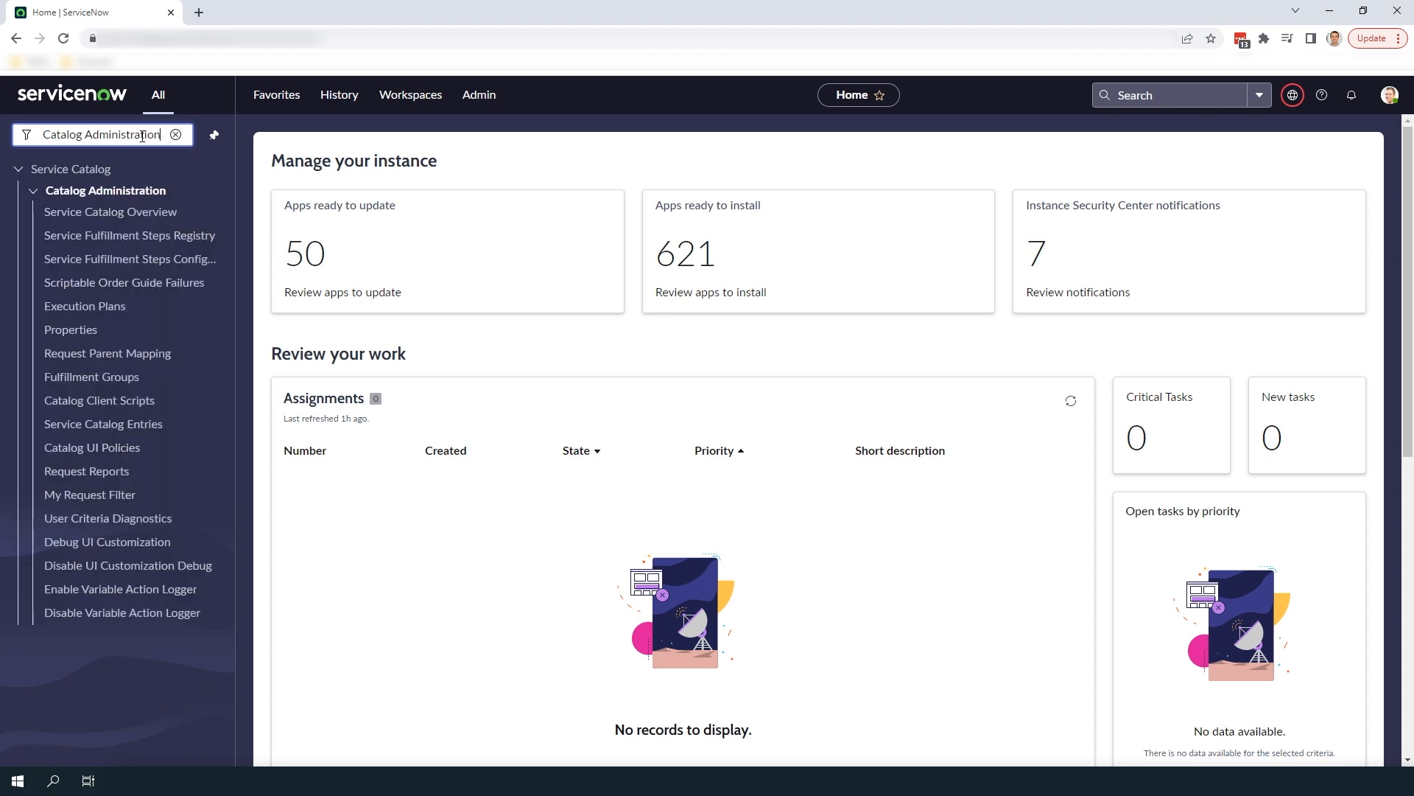
pyautogui.click(70, 330)
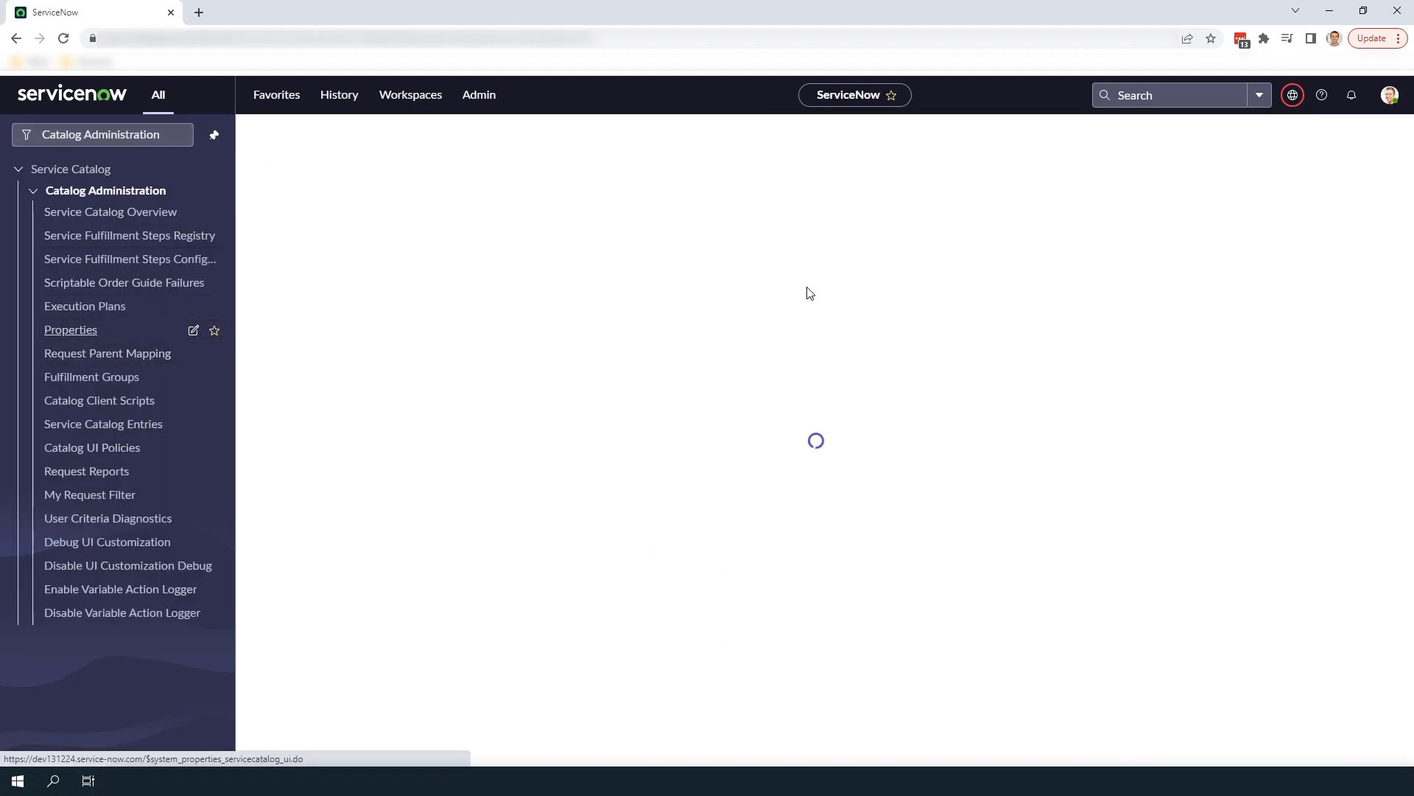
# Step: Load the Service Catalog Configuration page and dismiss the 'Properties updated' banner
pyautogui.click(71, 329)
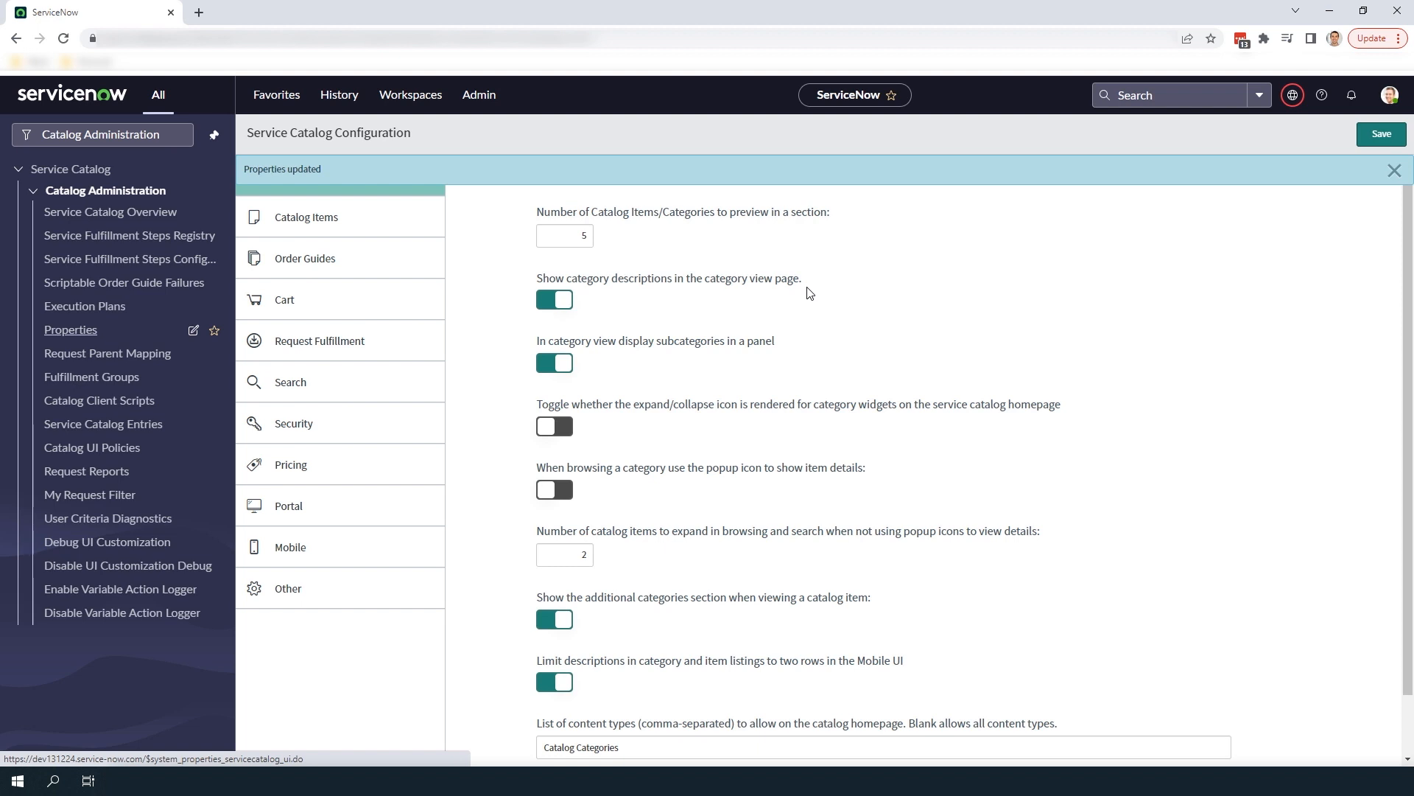
pyautogui.click(1395, 169)
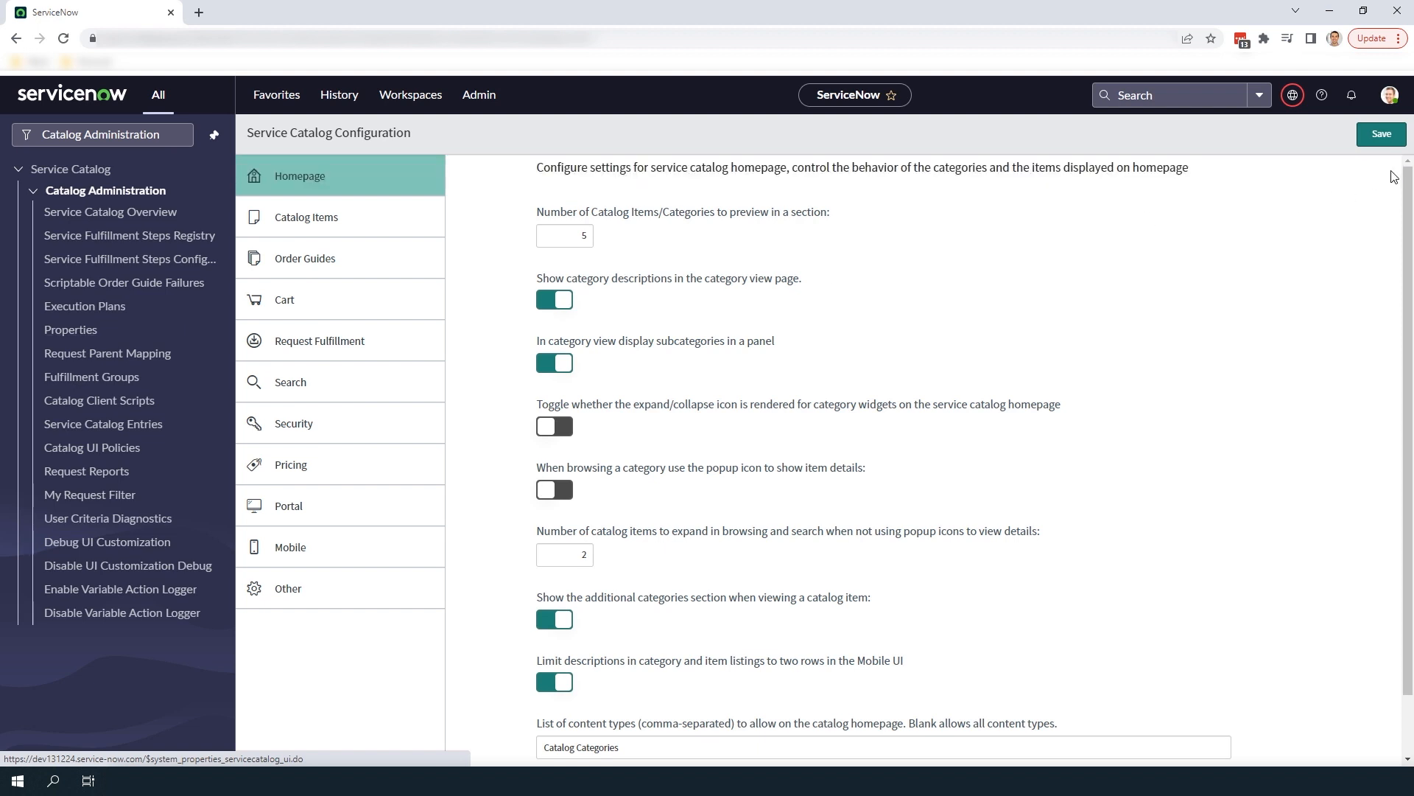
pyautogui.moveTo(330, 465)
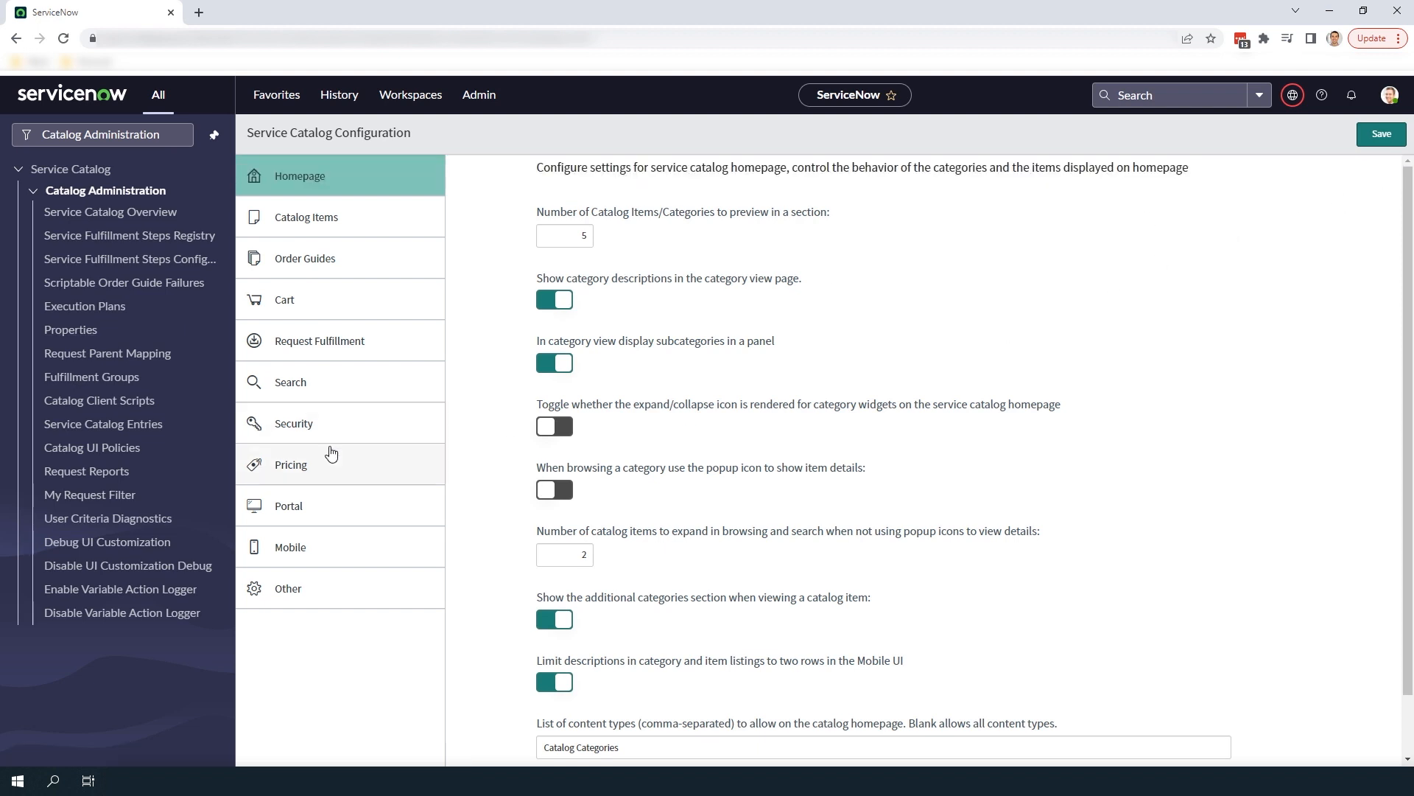
# Step: Set cart price display to 'Never show prices' under Pricing and save
pyautogui.click(290, 463)
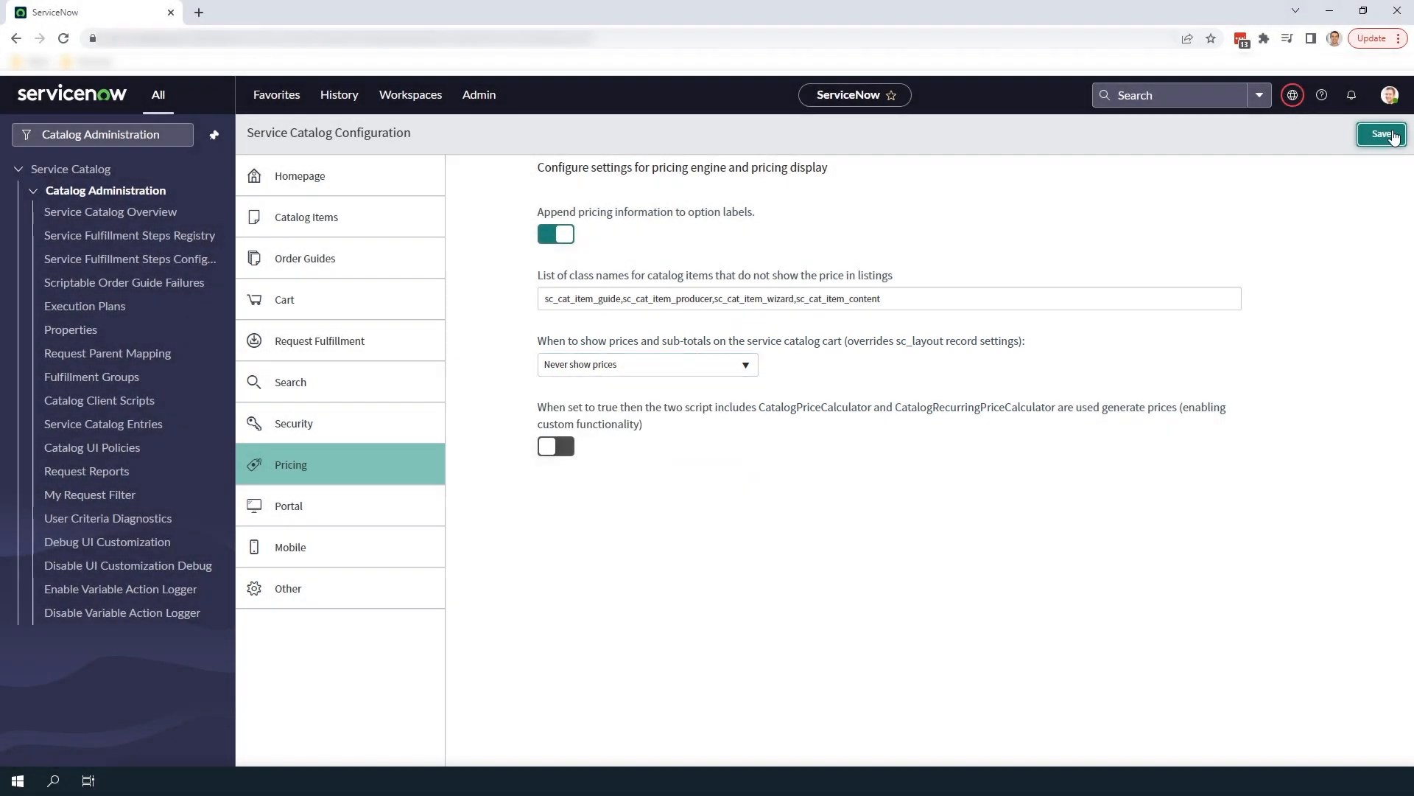
pyautogui.click(1381, 133)
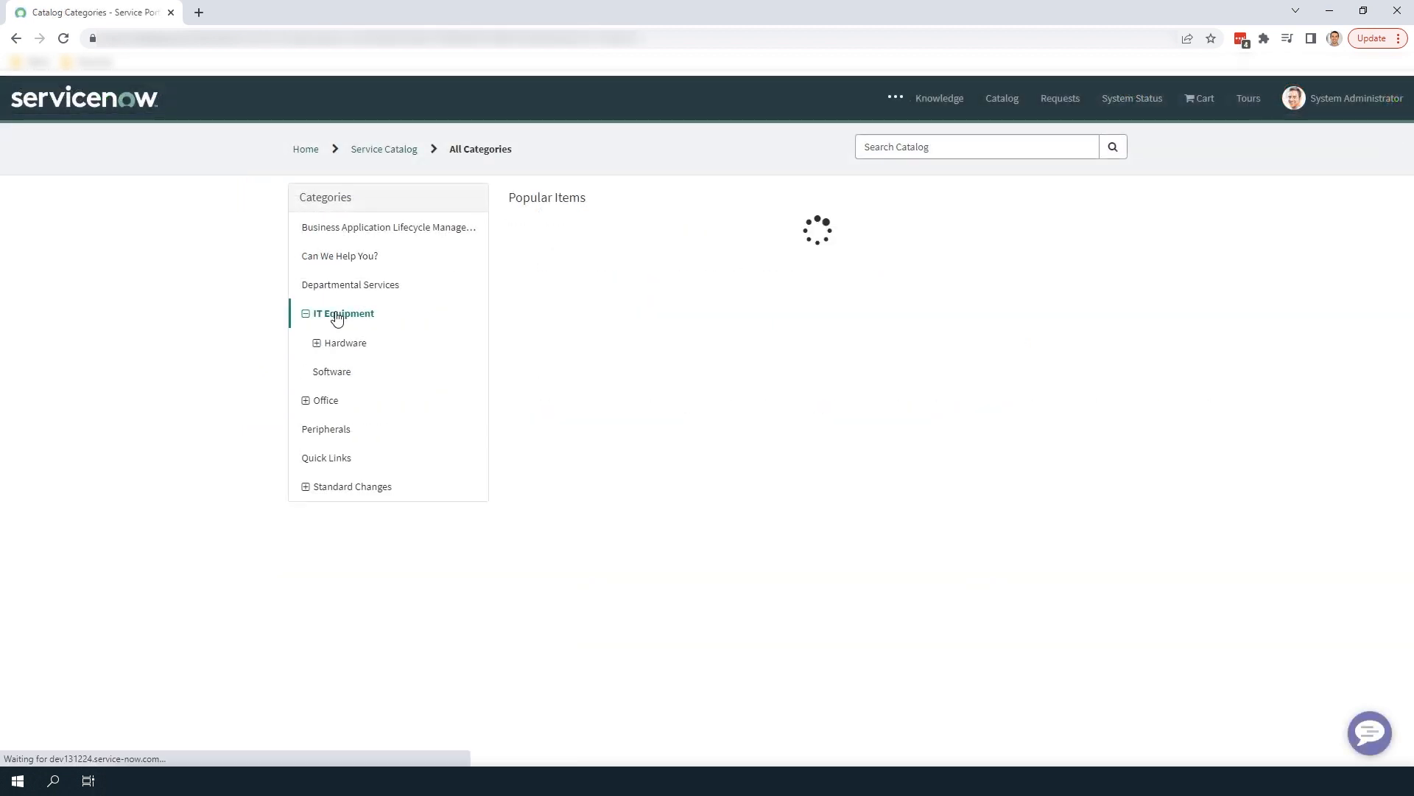
# Step: Open Apple iPhone 13 from IT Equipment in the Service Portal and check for prices
pyautogui.click(344, 313)
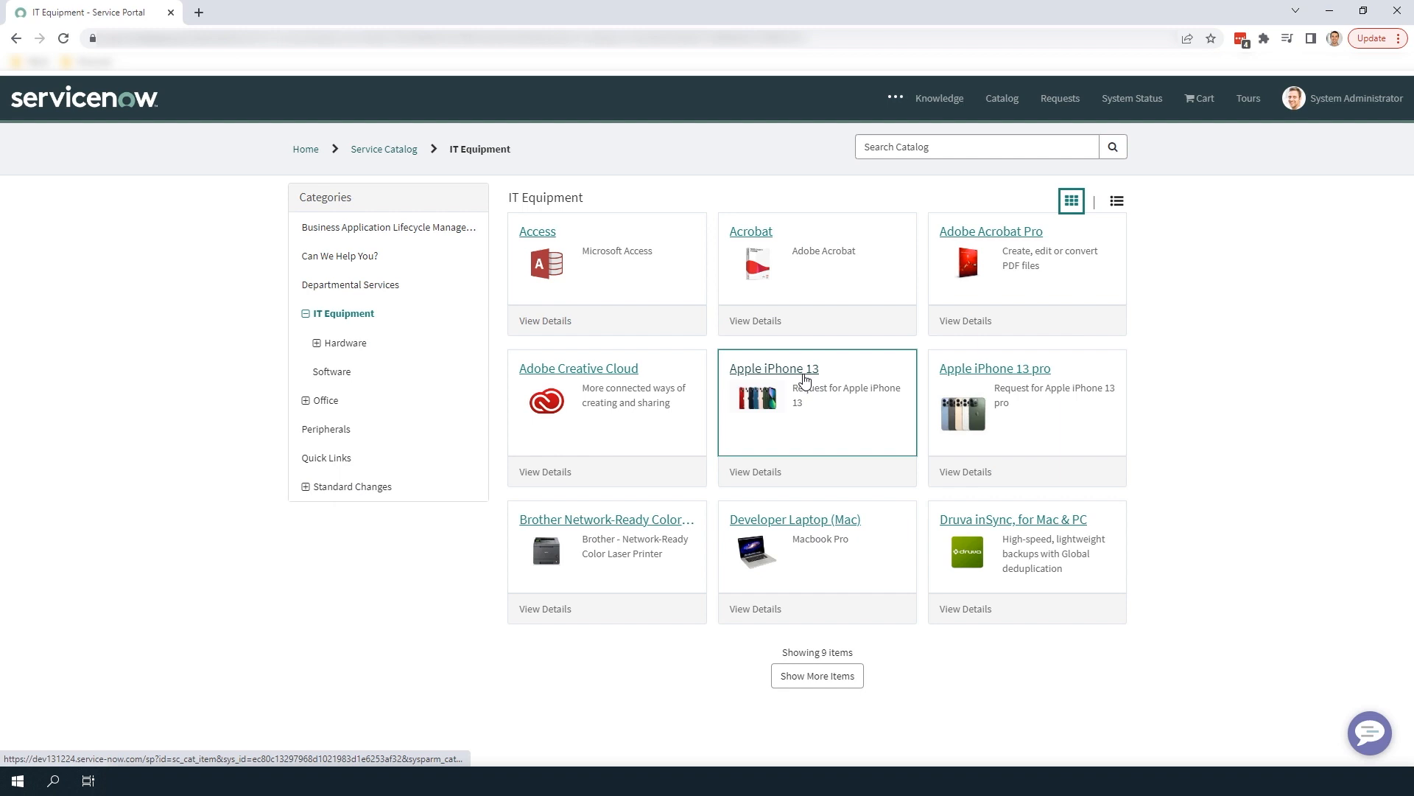
pyautogui.click(773, 369)
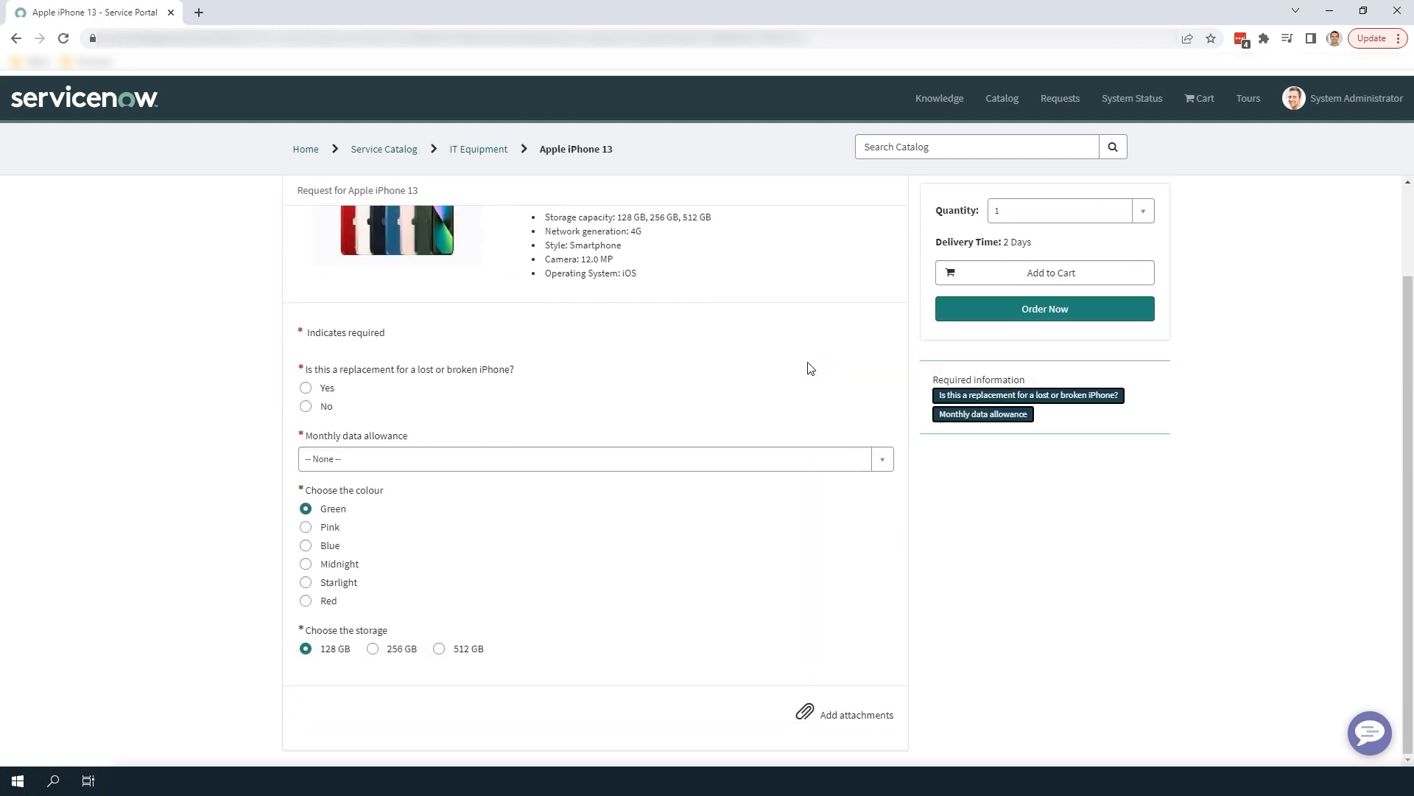
pyautogui.scroll(3)
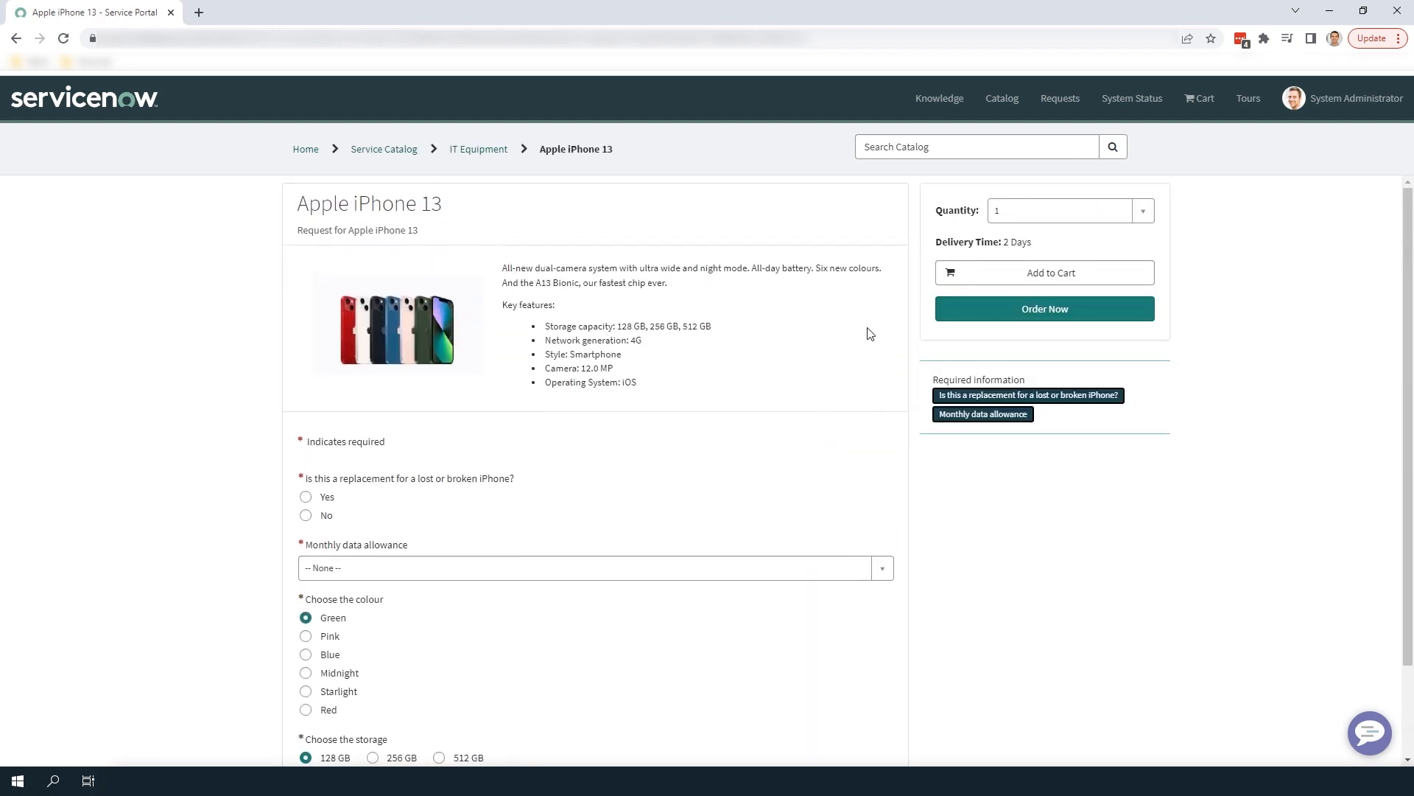